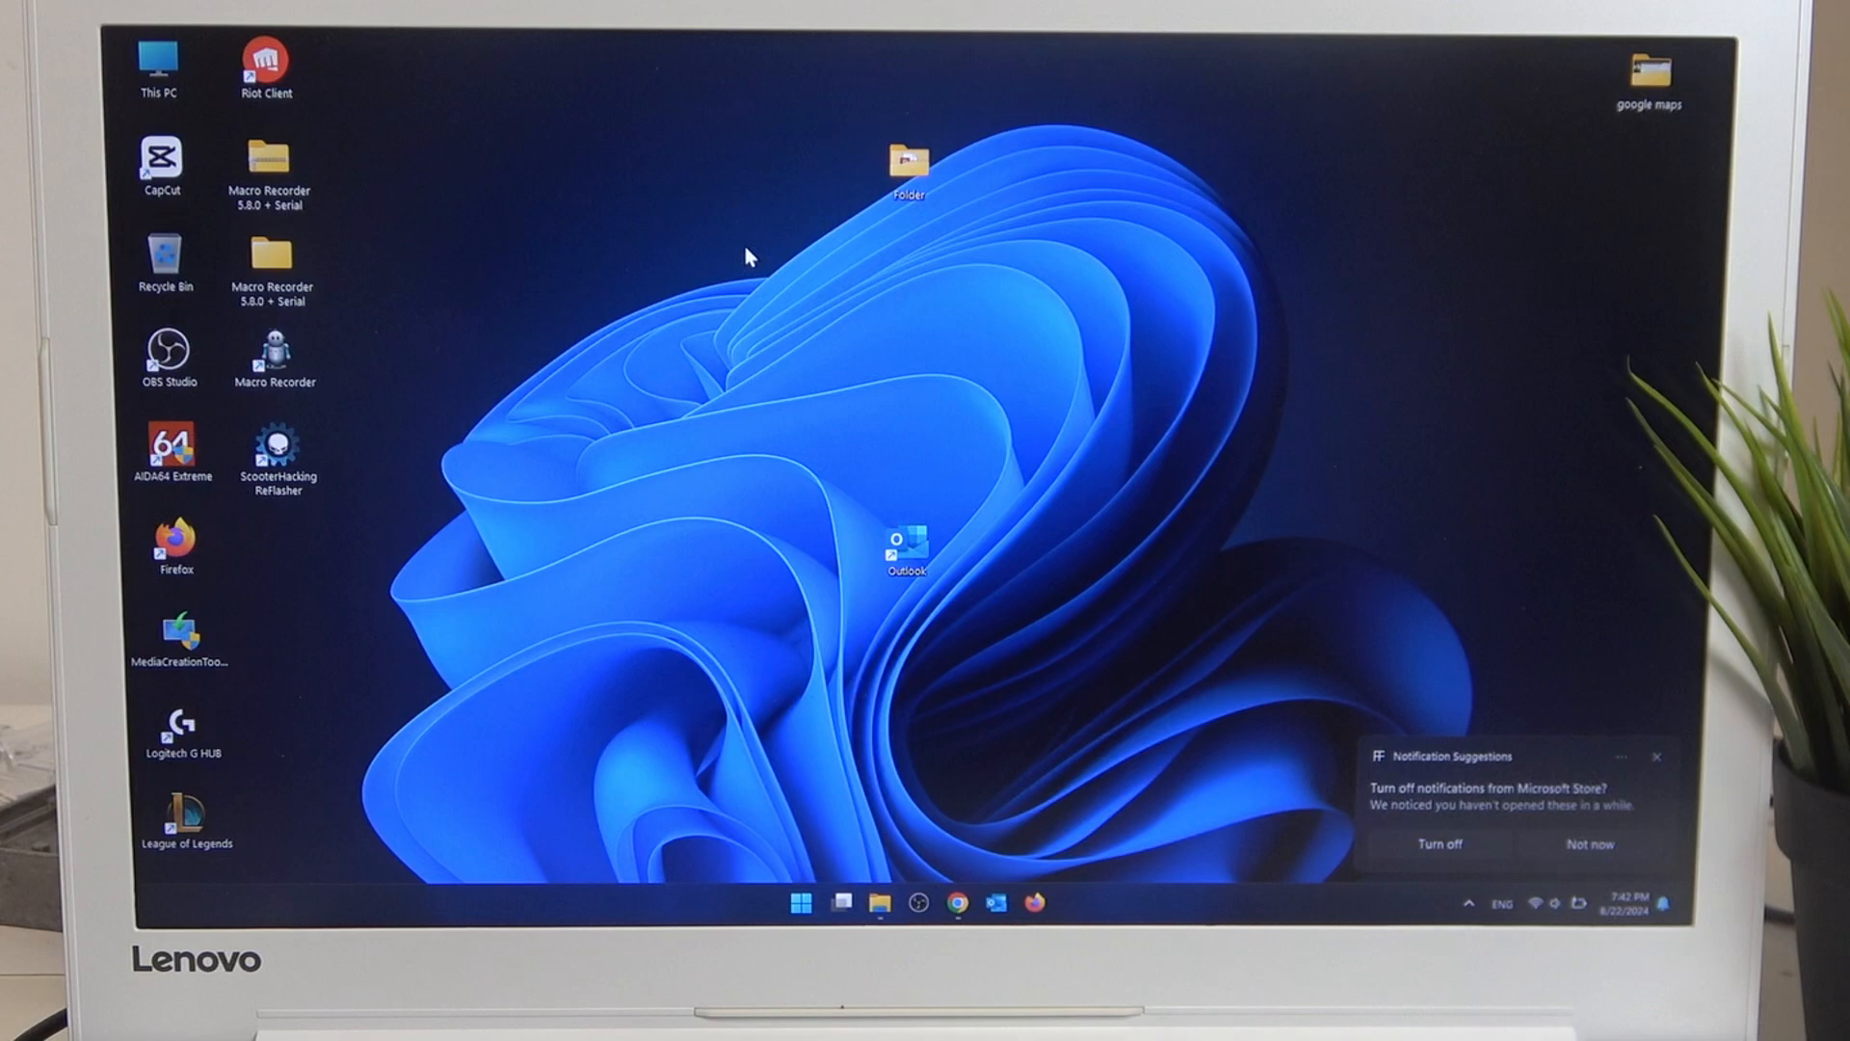
pyautogui.moveTo(364, 414)
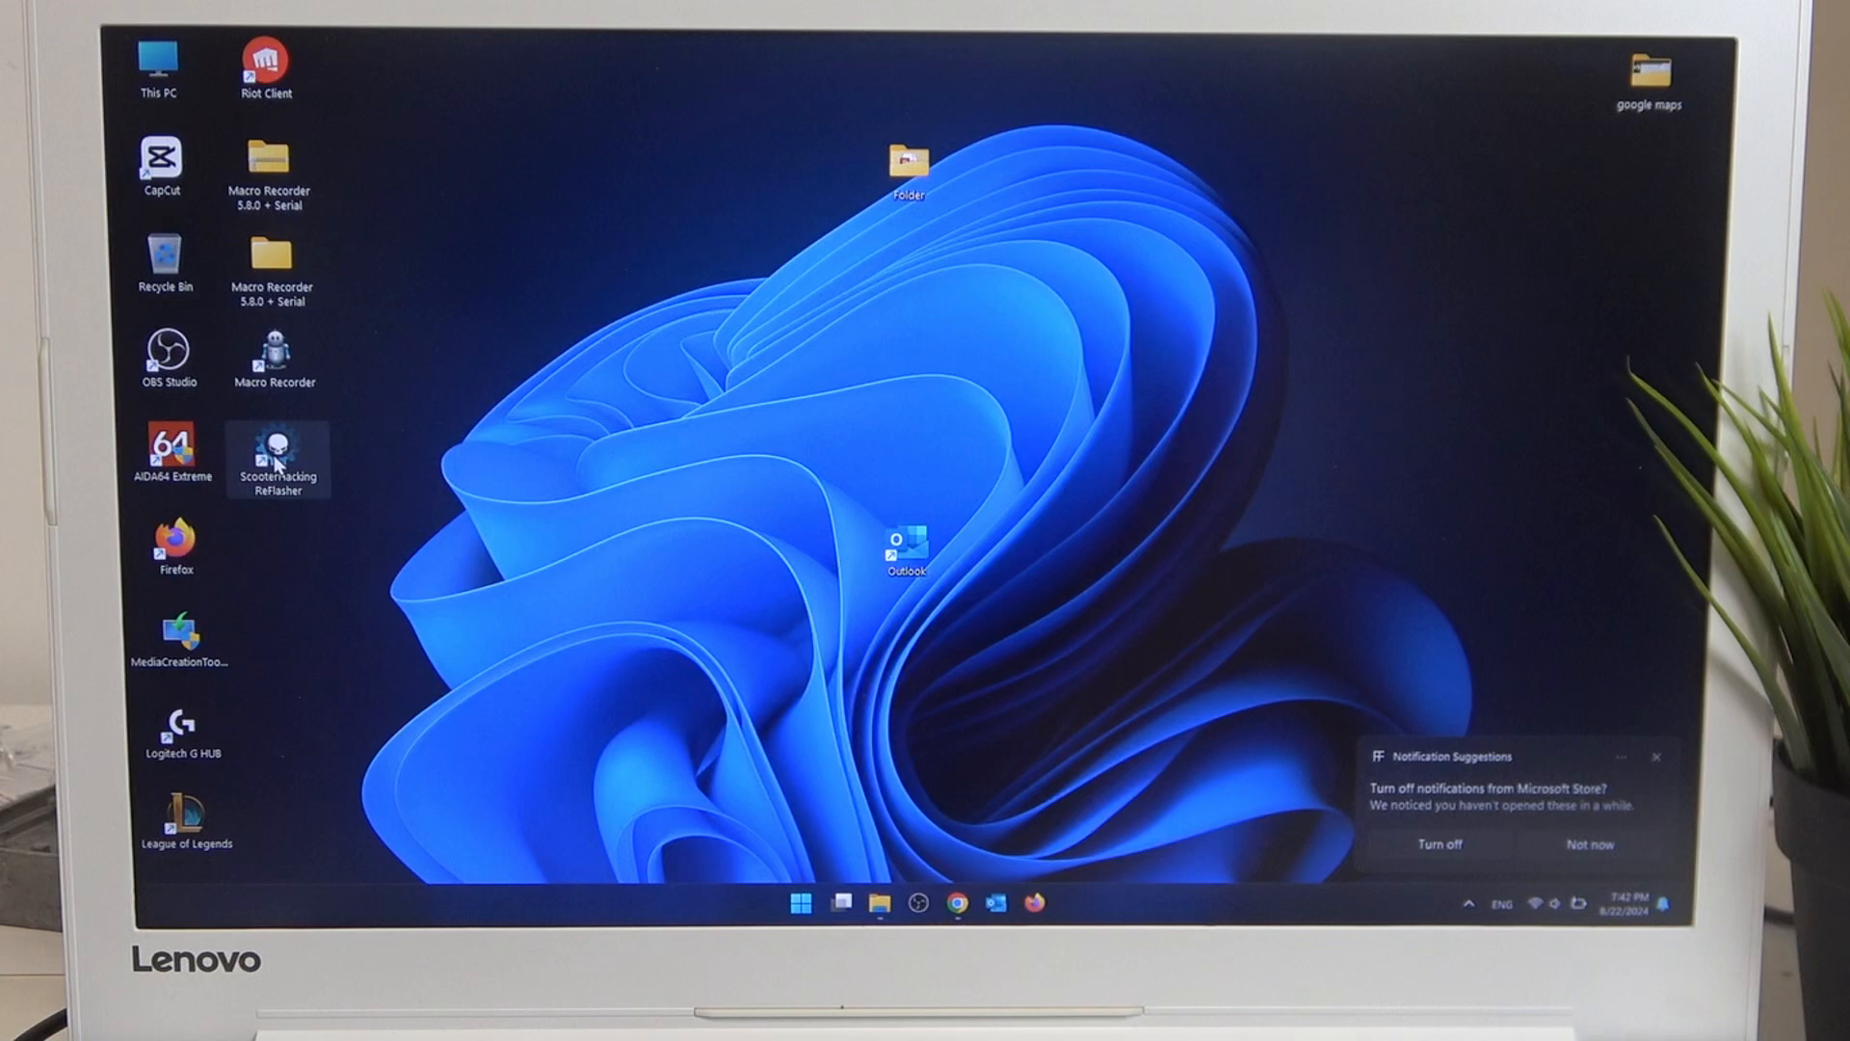
# Step: Launch ReFlasher from the desktop shortcut and accept the disclaimer
pyautogui.doubleClick(277, 459)
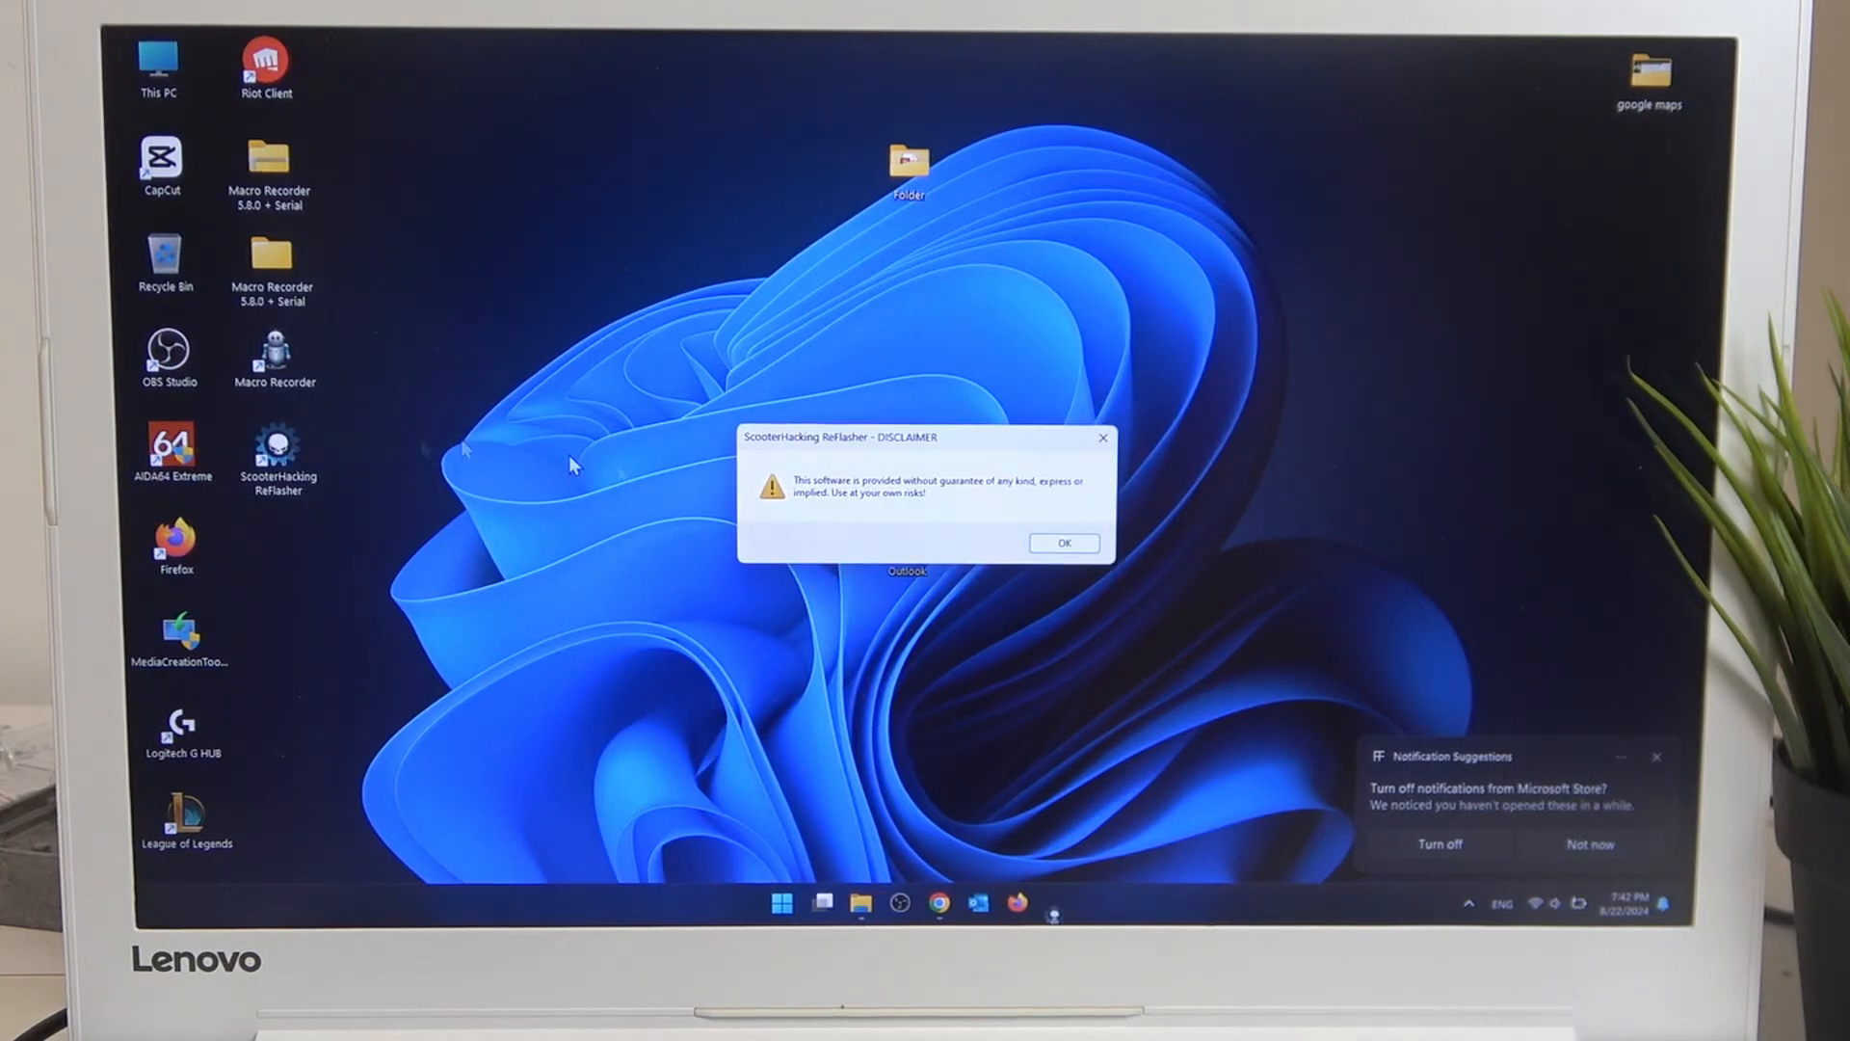
pyautogui.click(1062, 543)
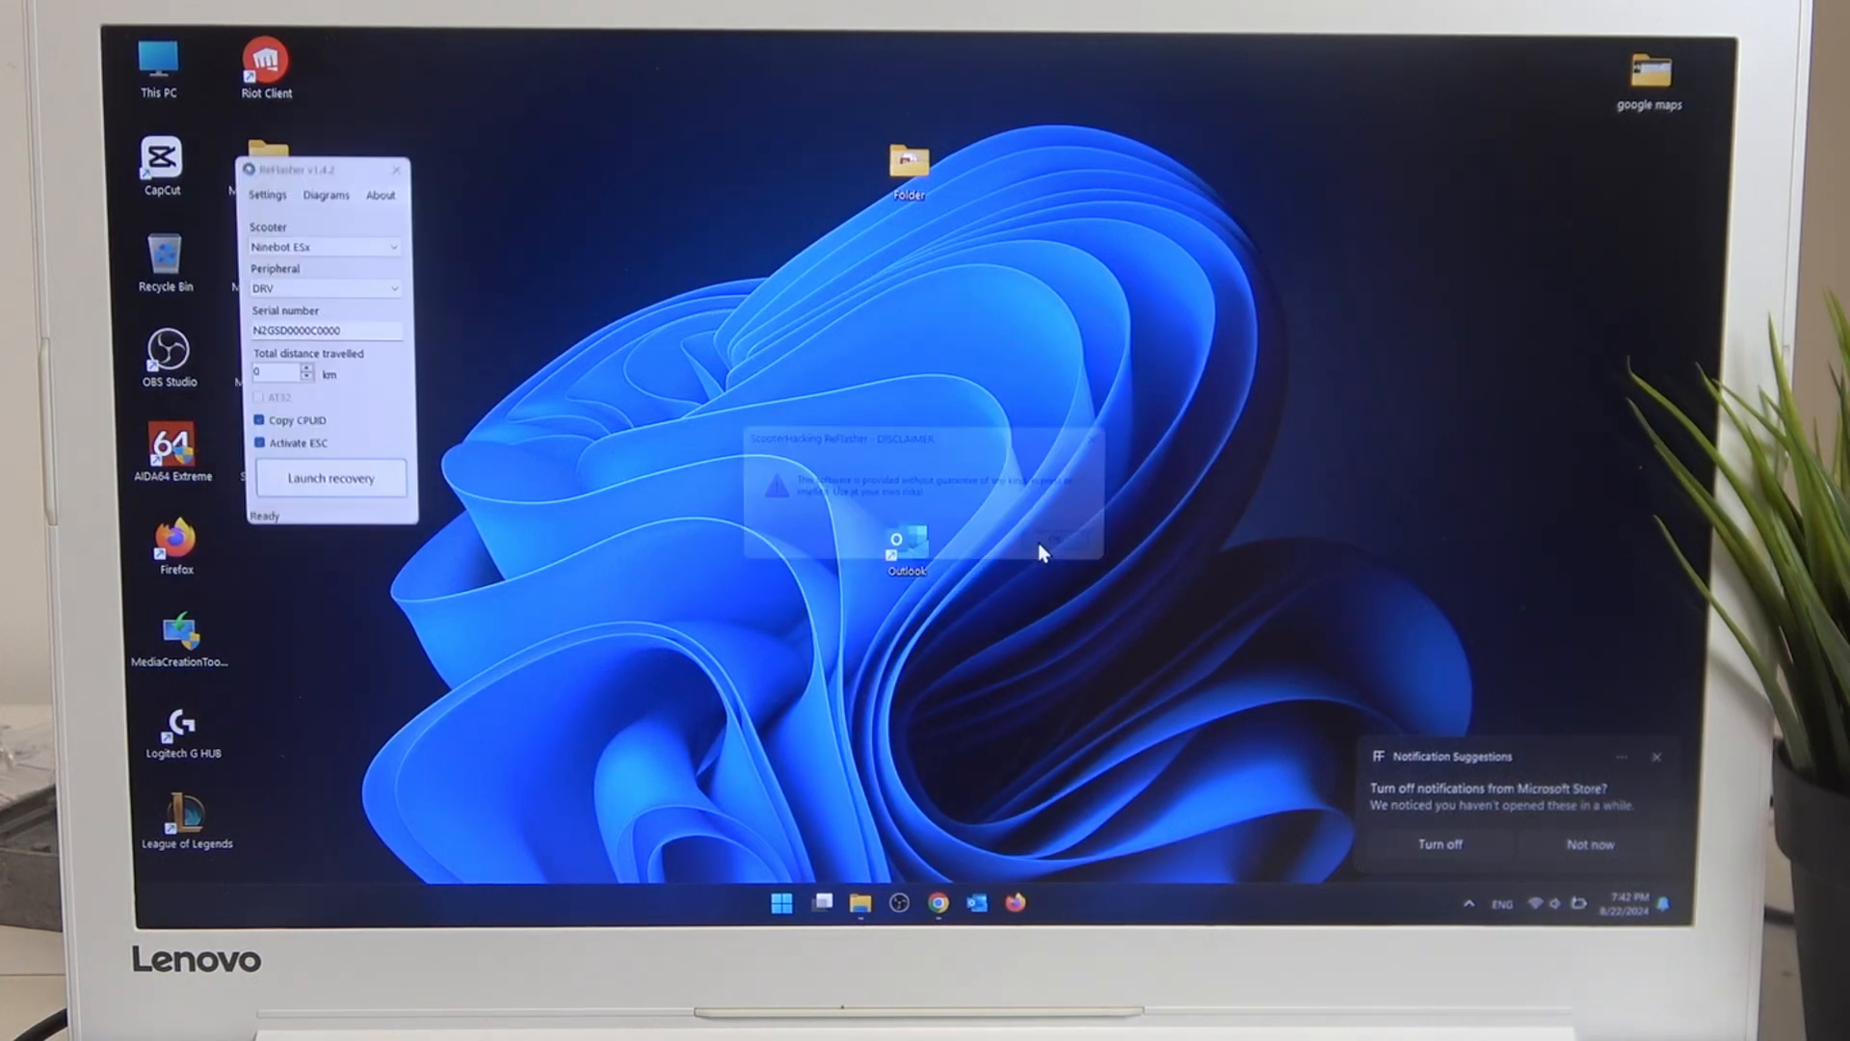
# Step: Choose Mi Scooter Lite as the scooter model, keeping the DRV peripheral
pyautogui.click(1039, 554)
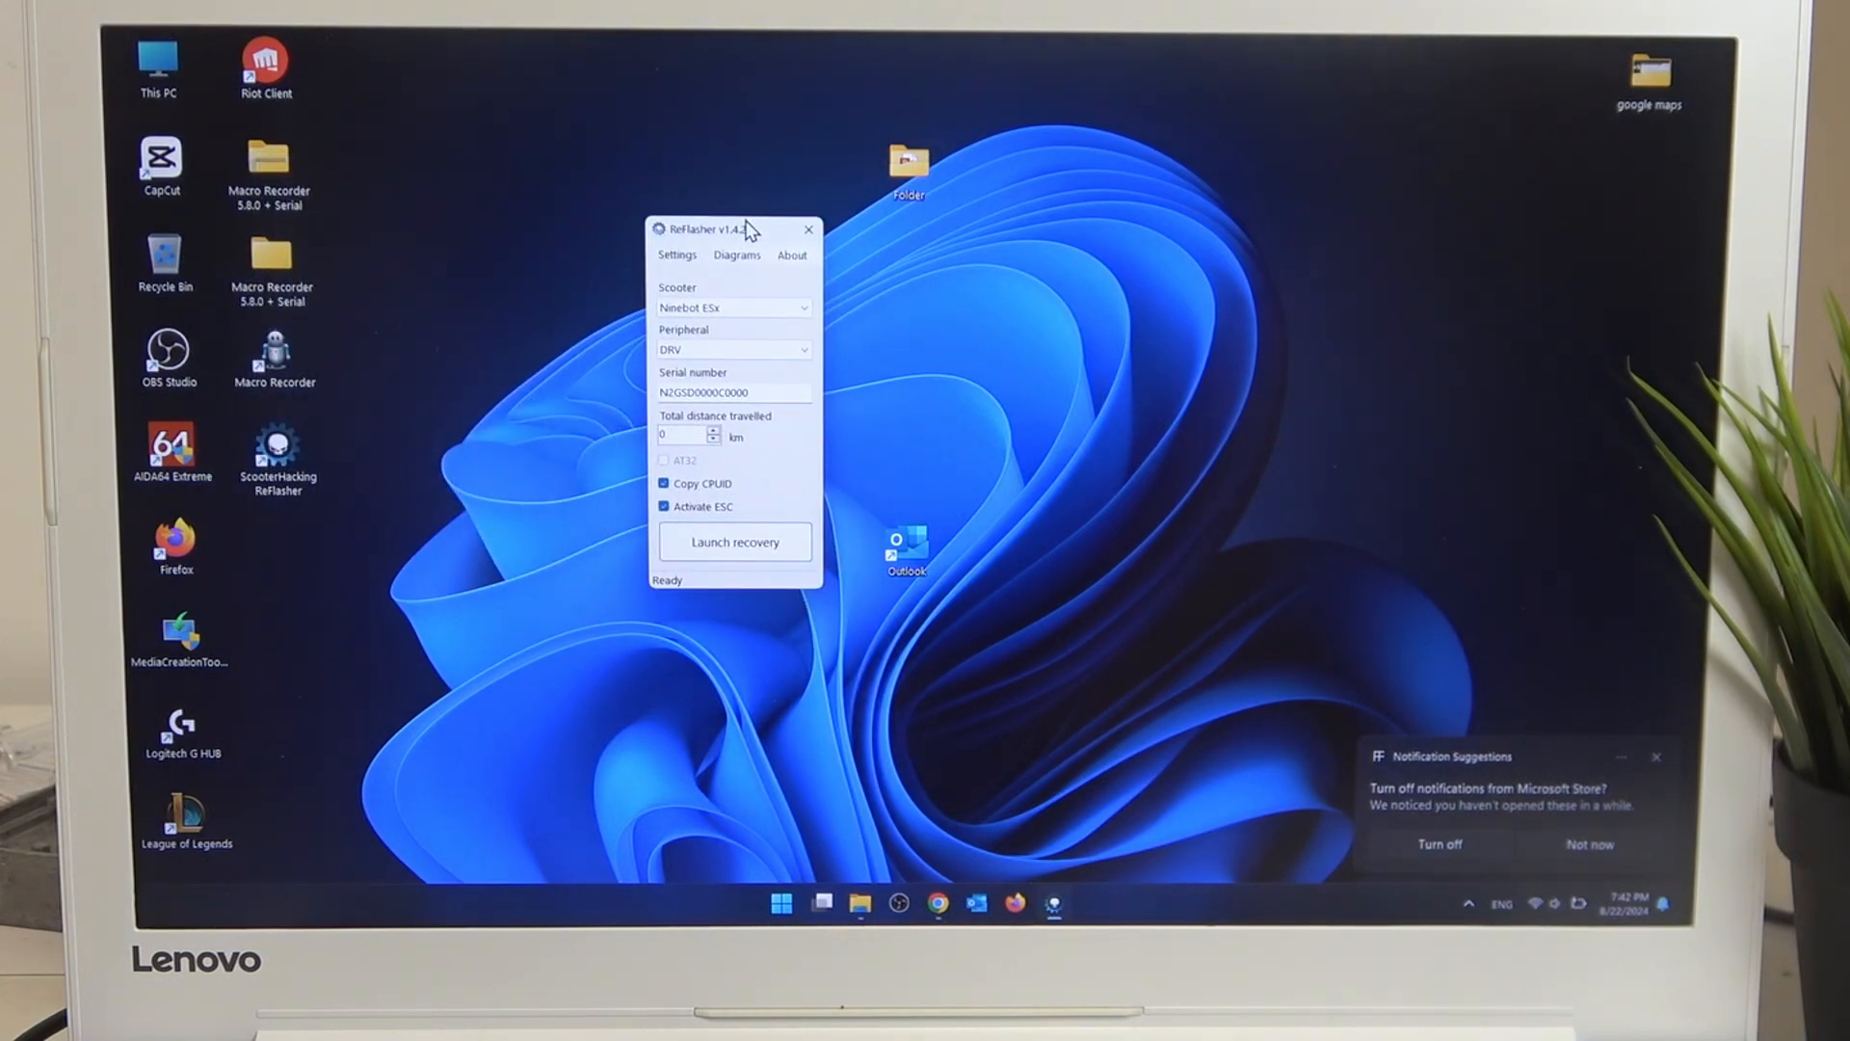
pyautogui.click(732, 309)
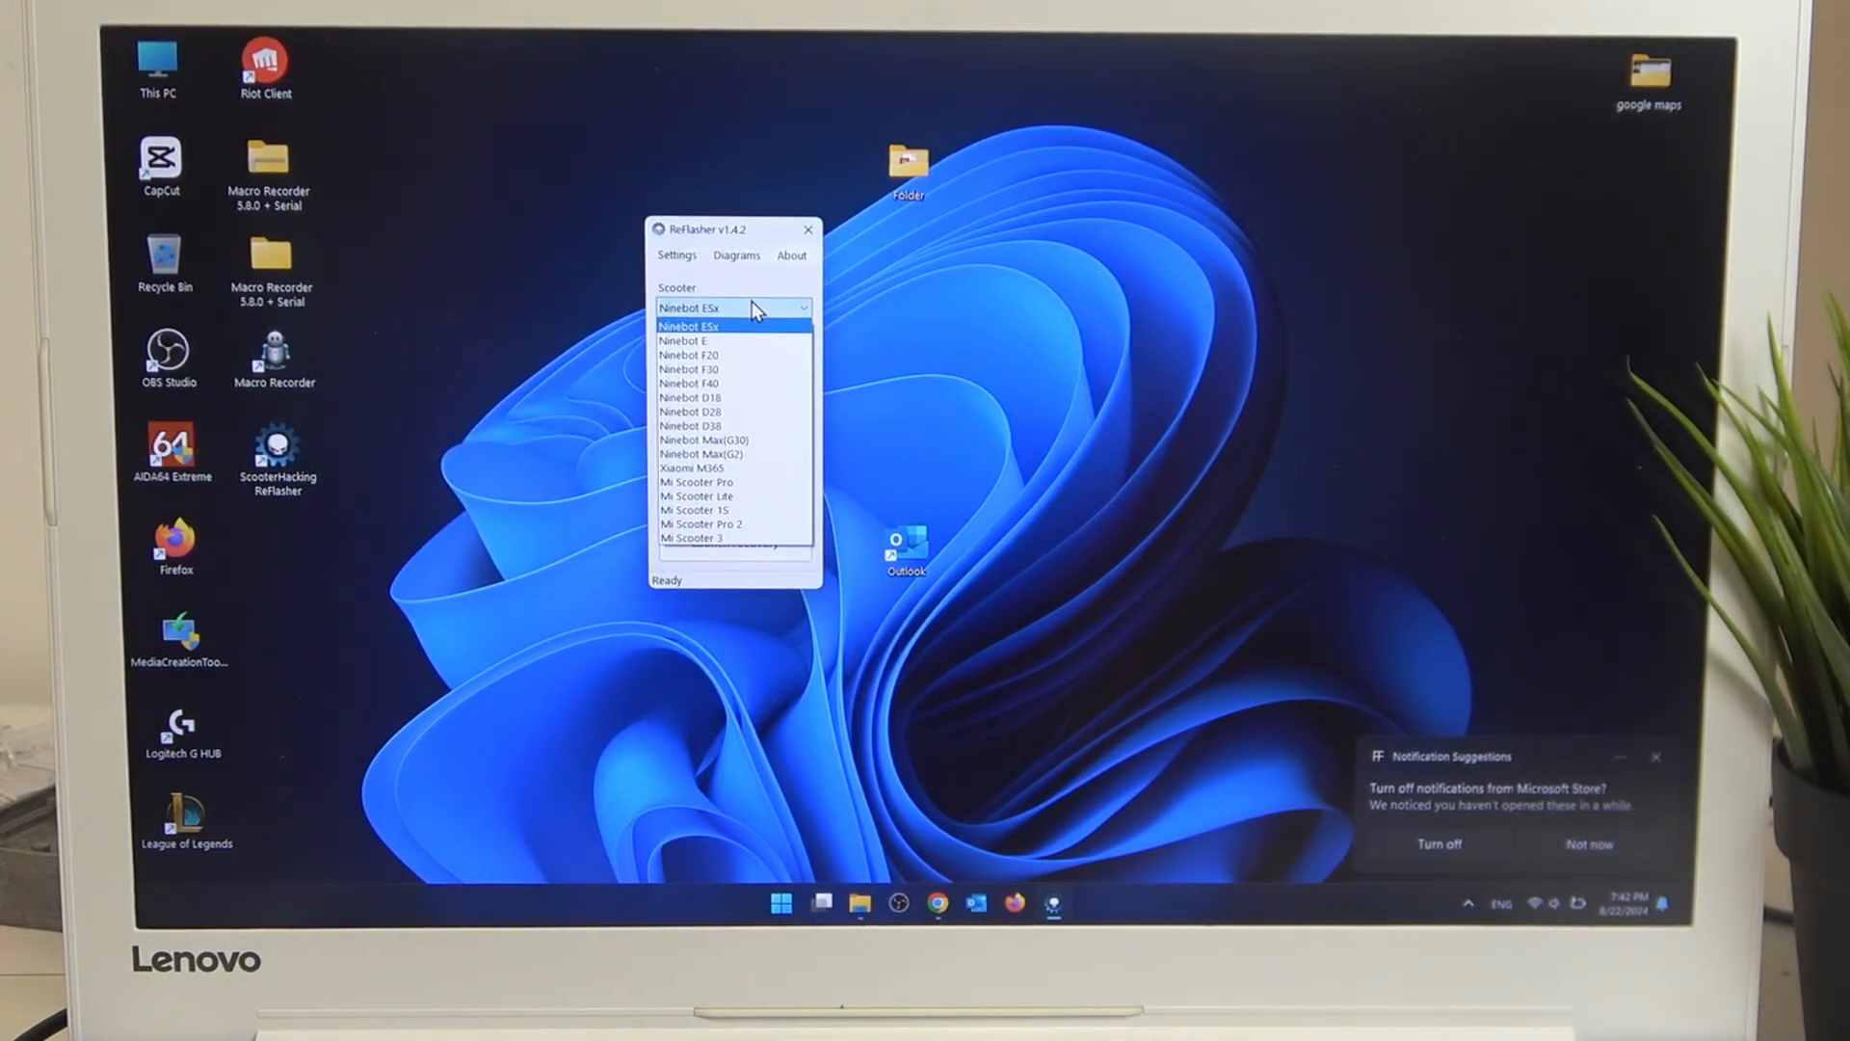
pyautogui.moveTo(732, 495)
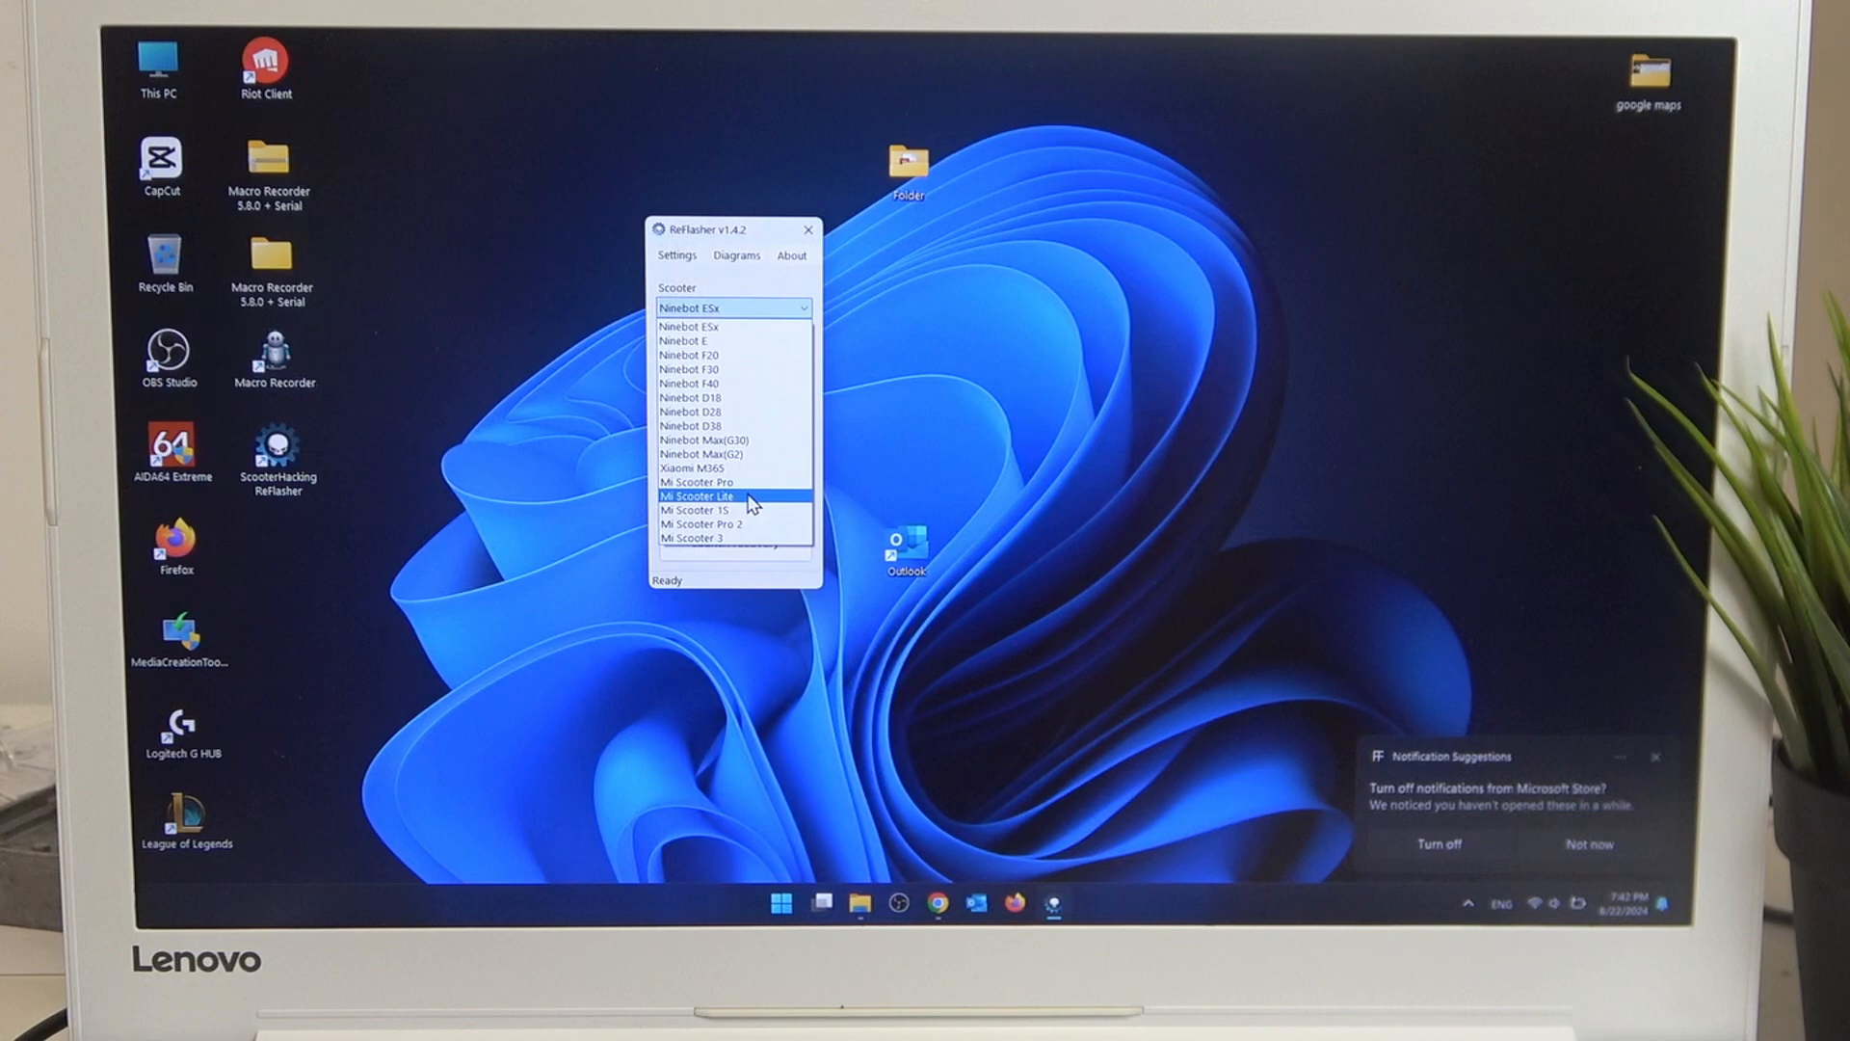
pyautogui.click(694, 496)
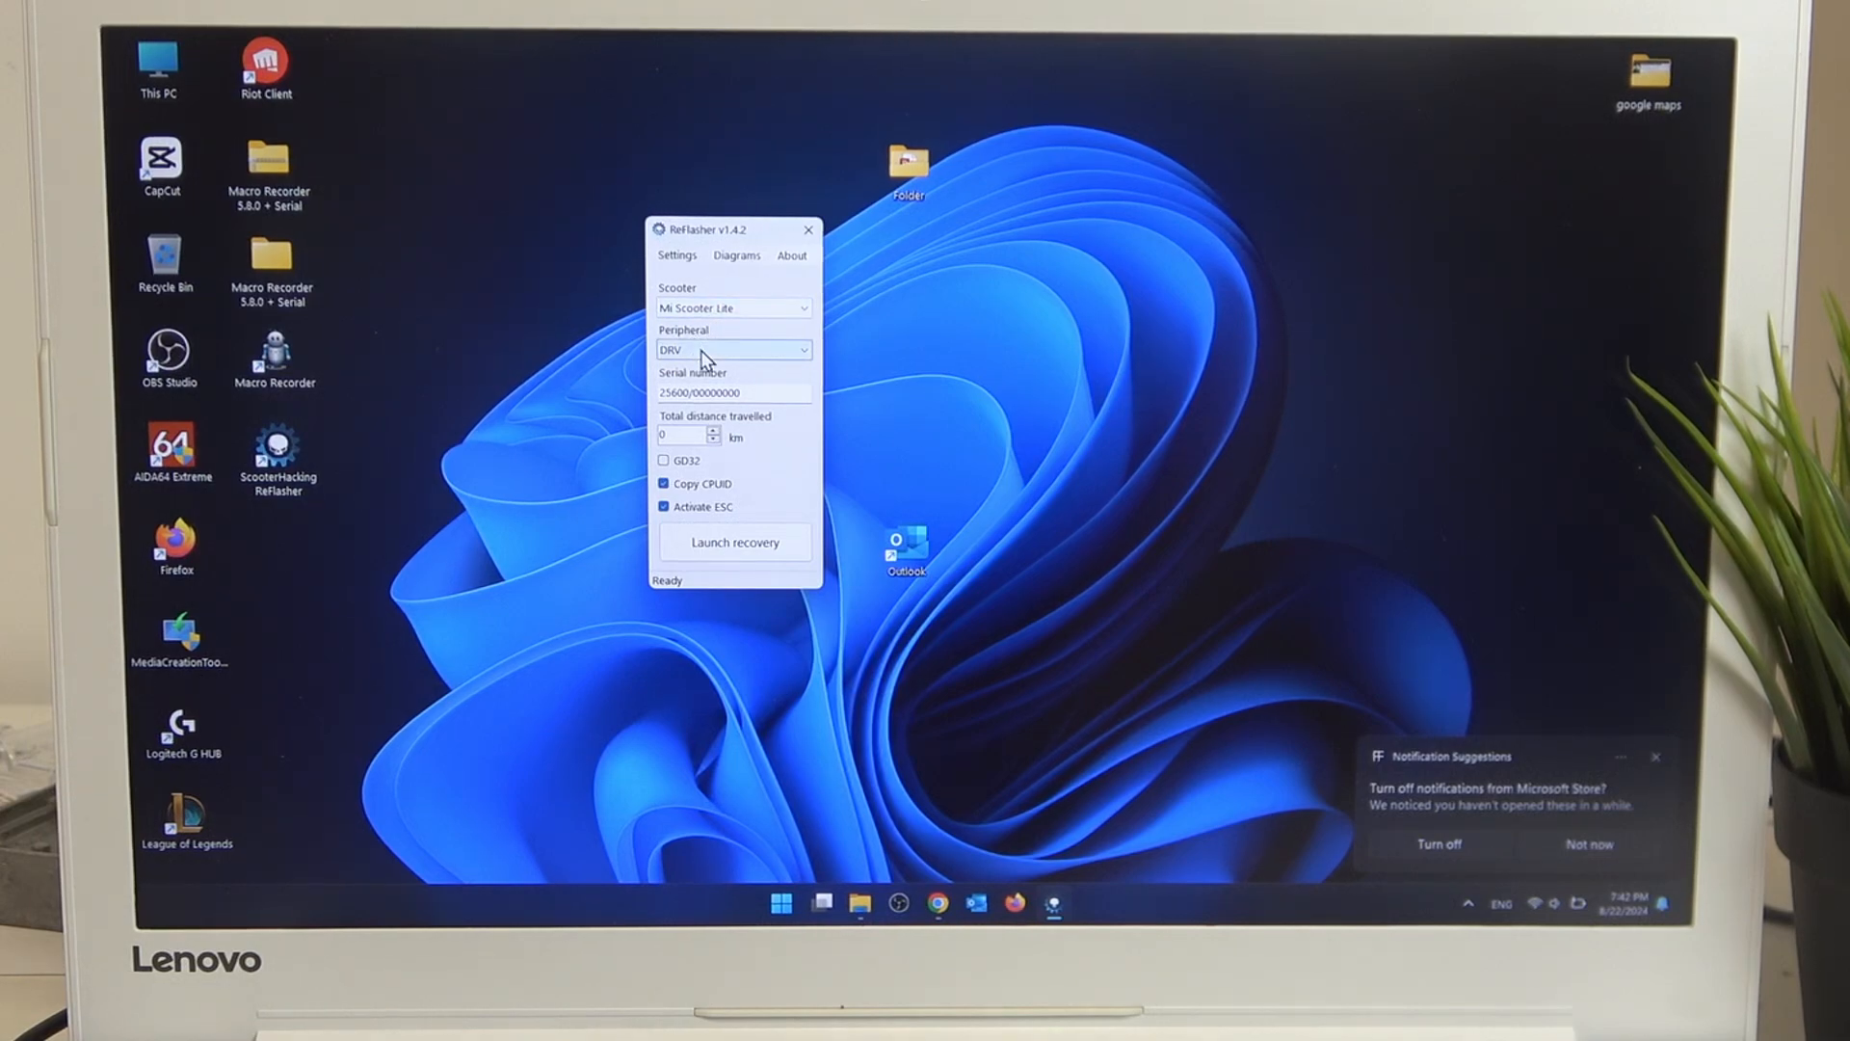
# Step: Enter the scooter's serial number and enable the GD32 option
pyautogui.click(734, 392)
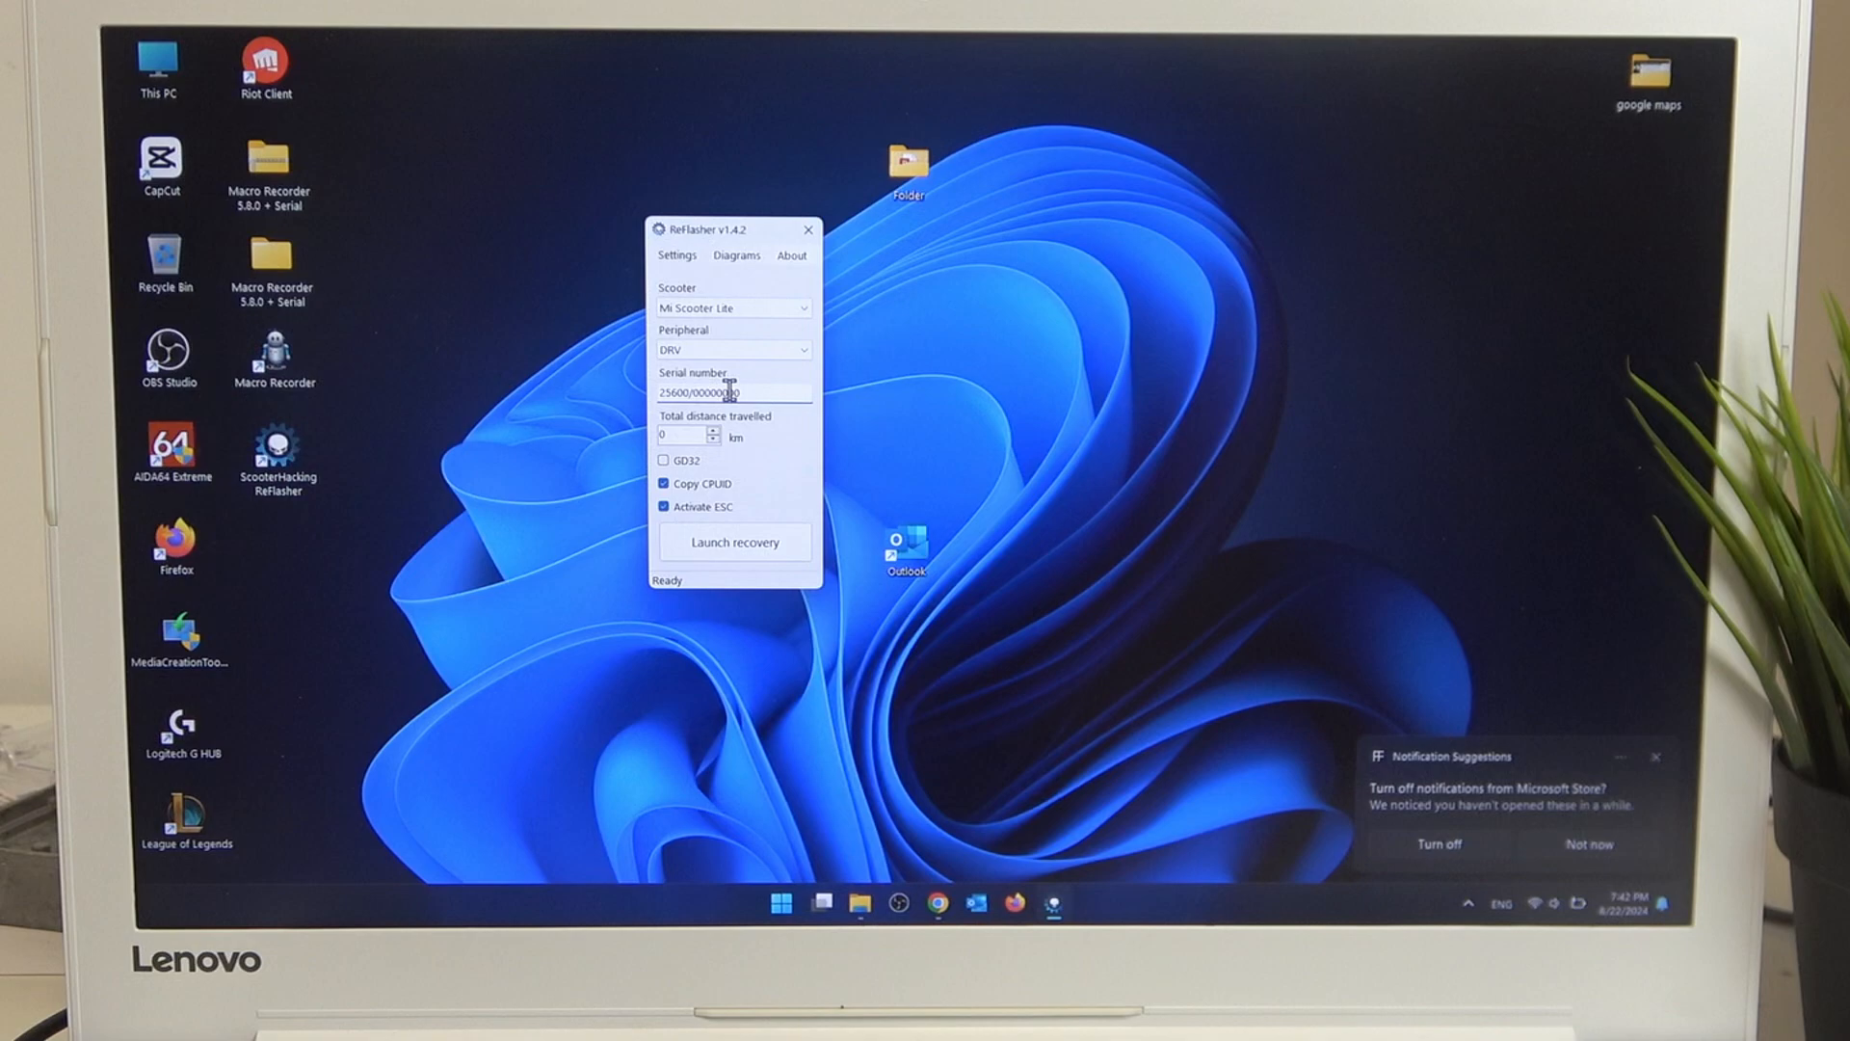
pyautogui.moveTo(719, 451)
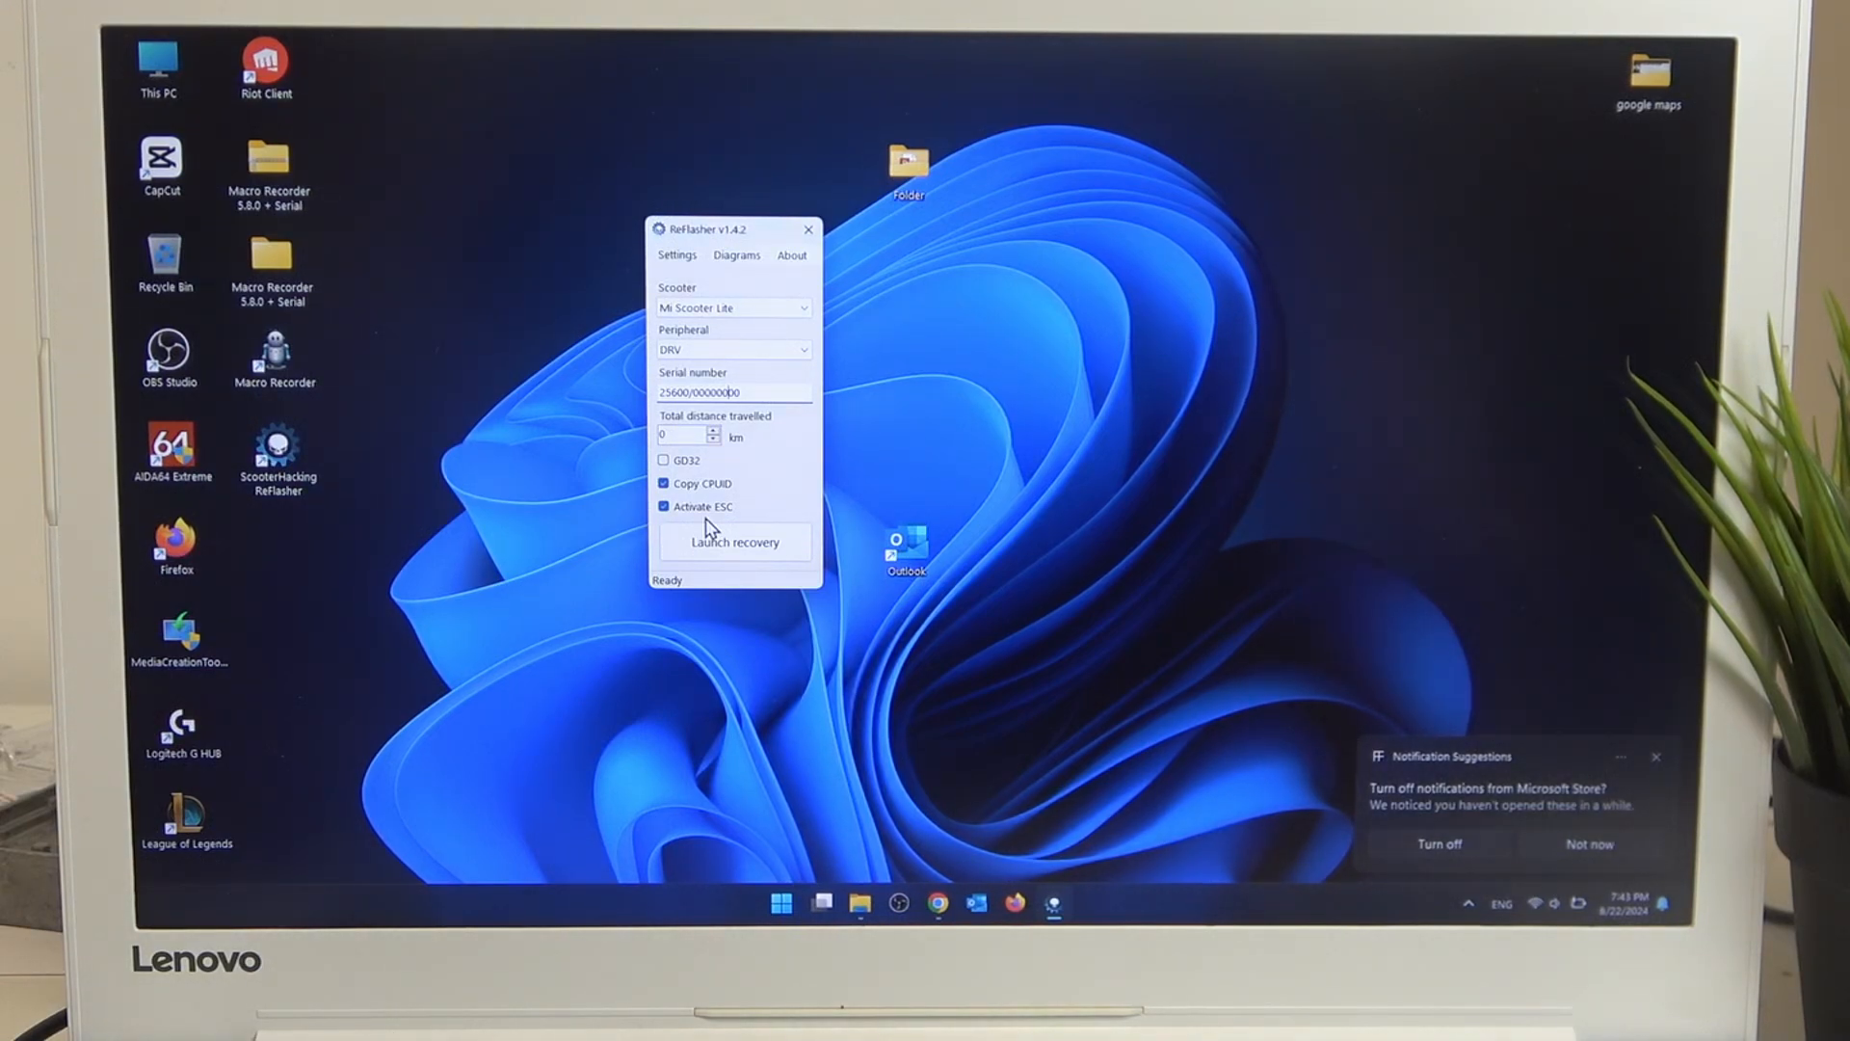
pyautogui.click(663, 482)
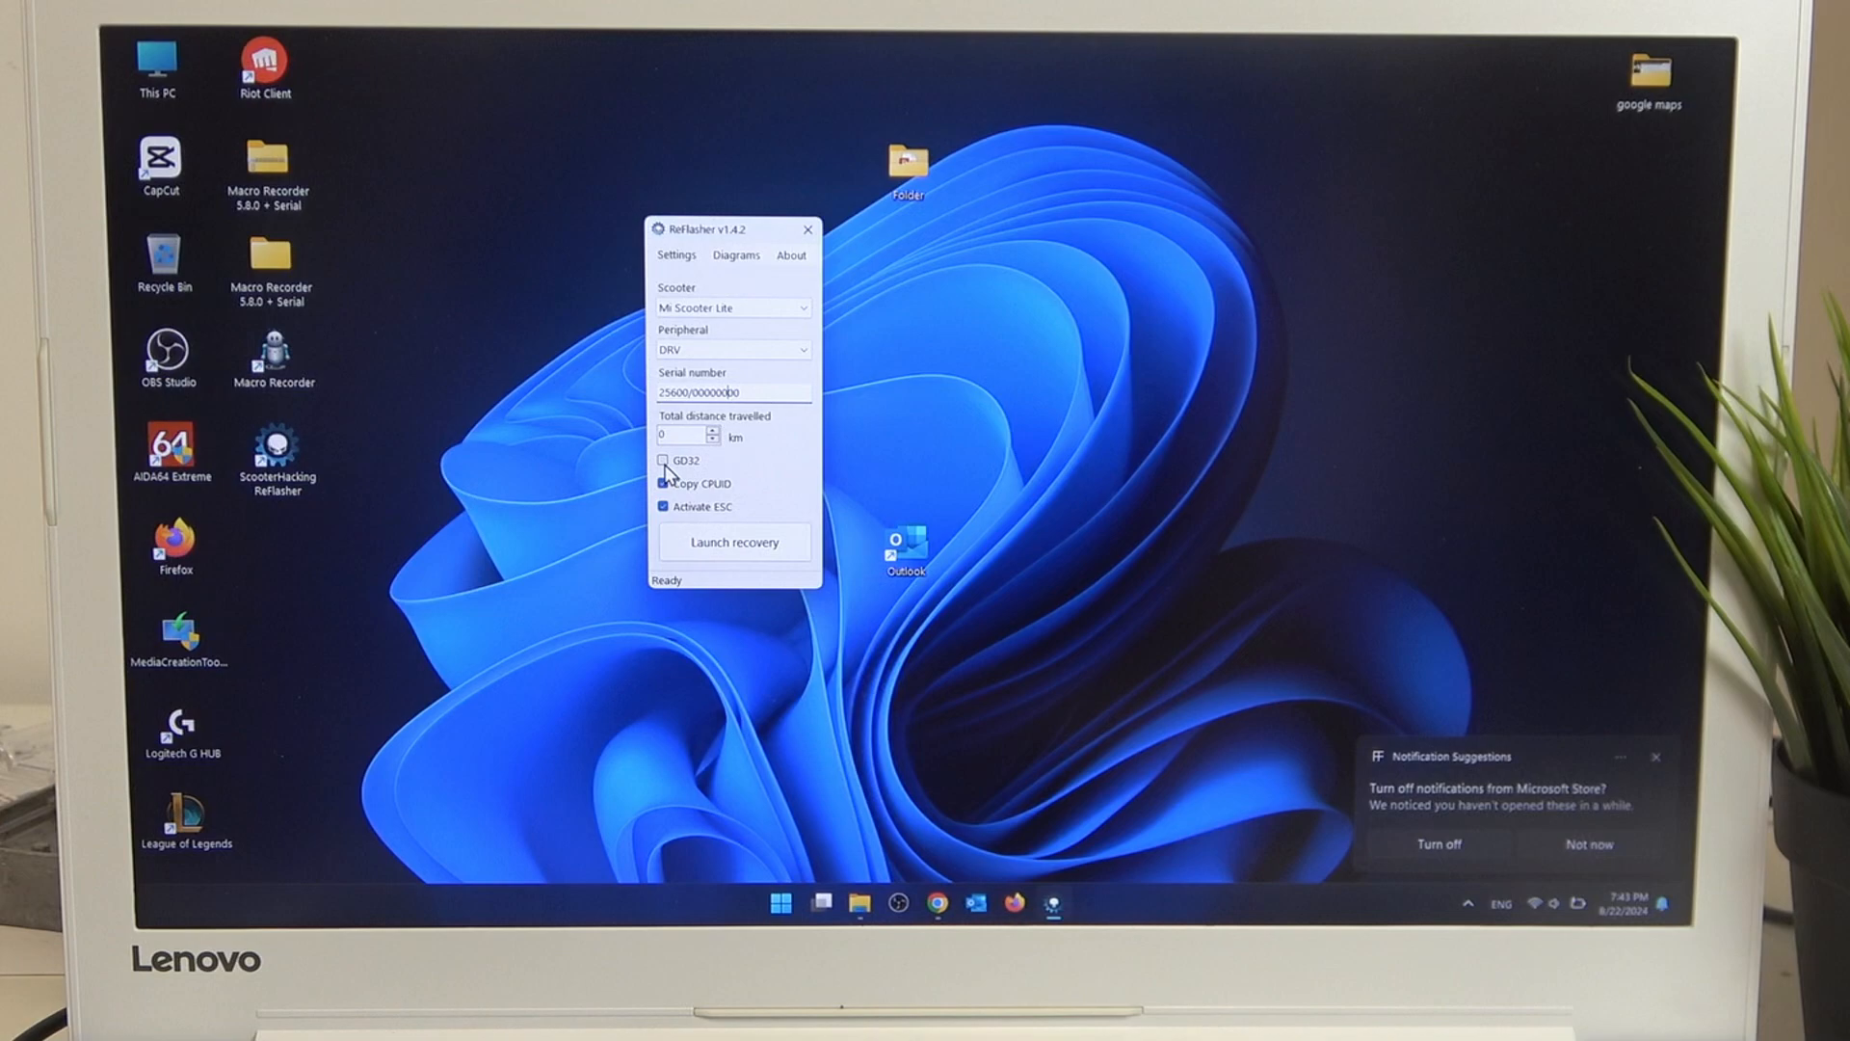
pyautogui.click(663, 460)
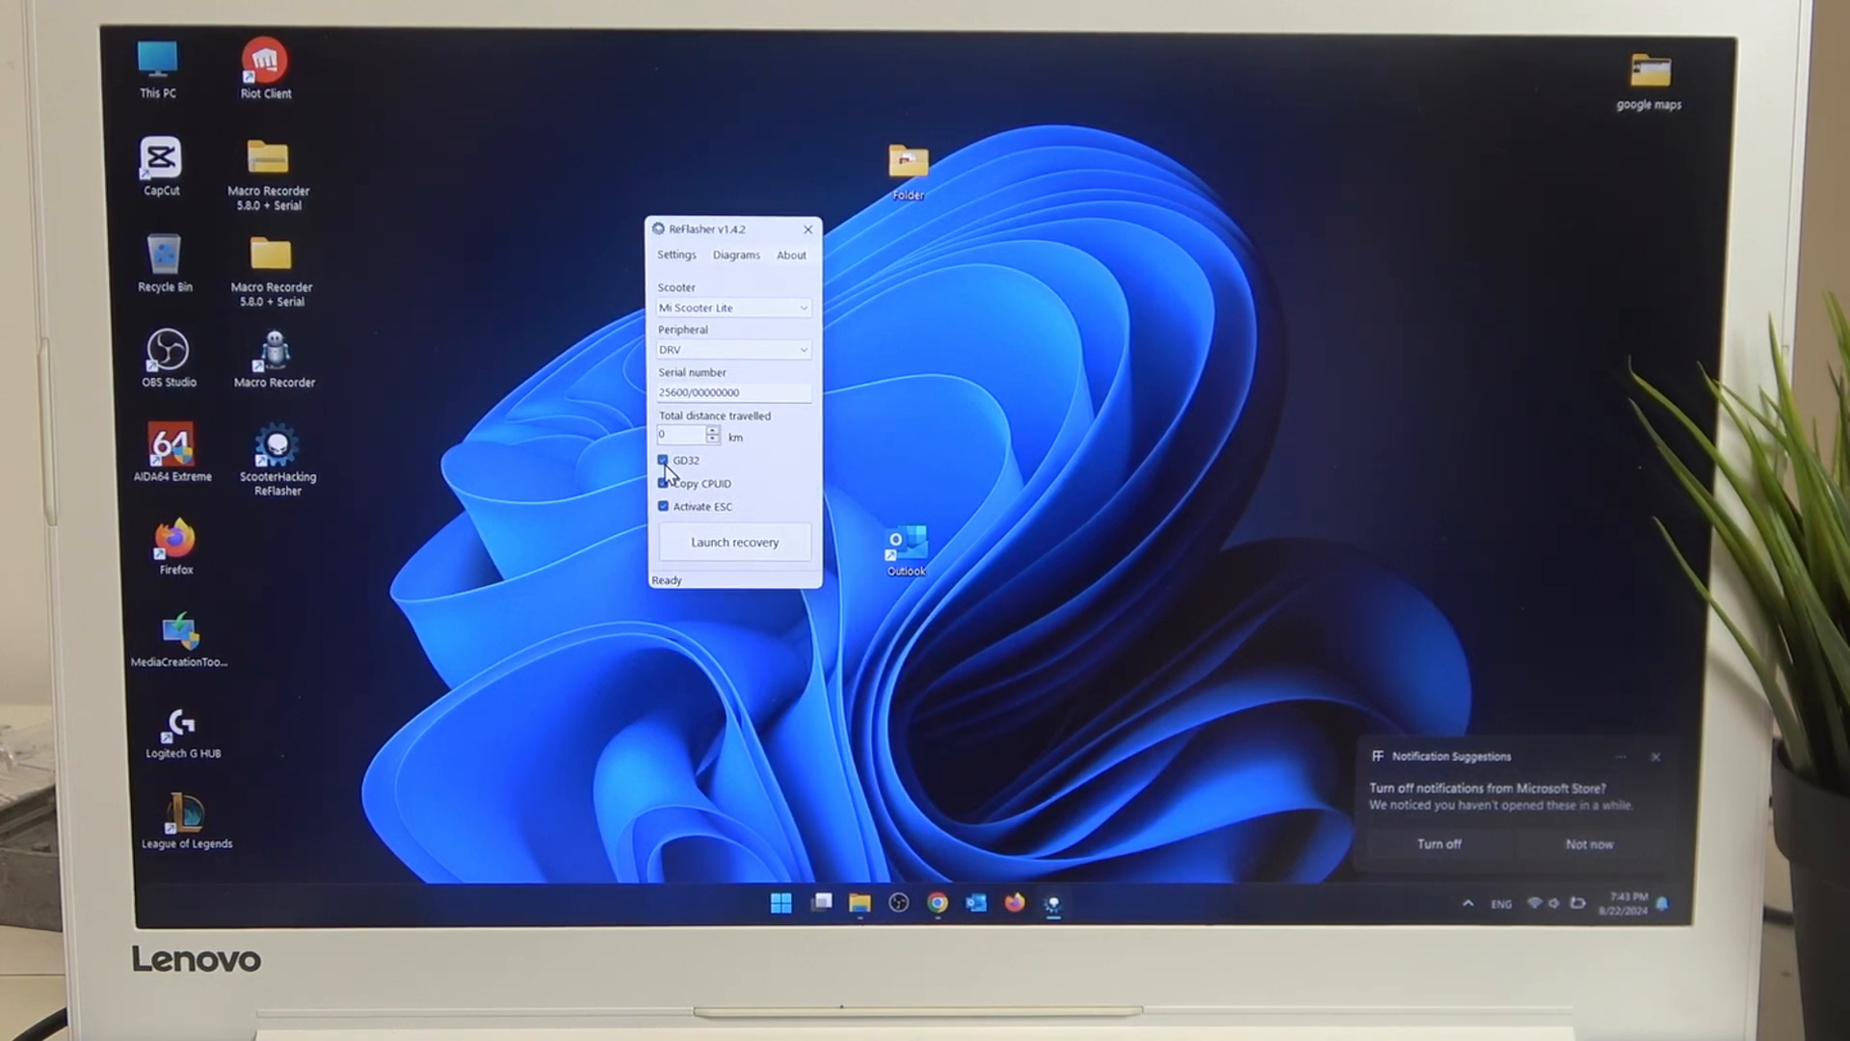